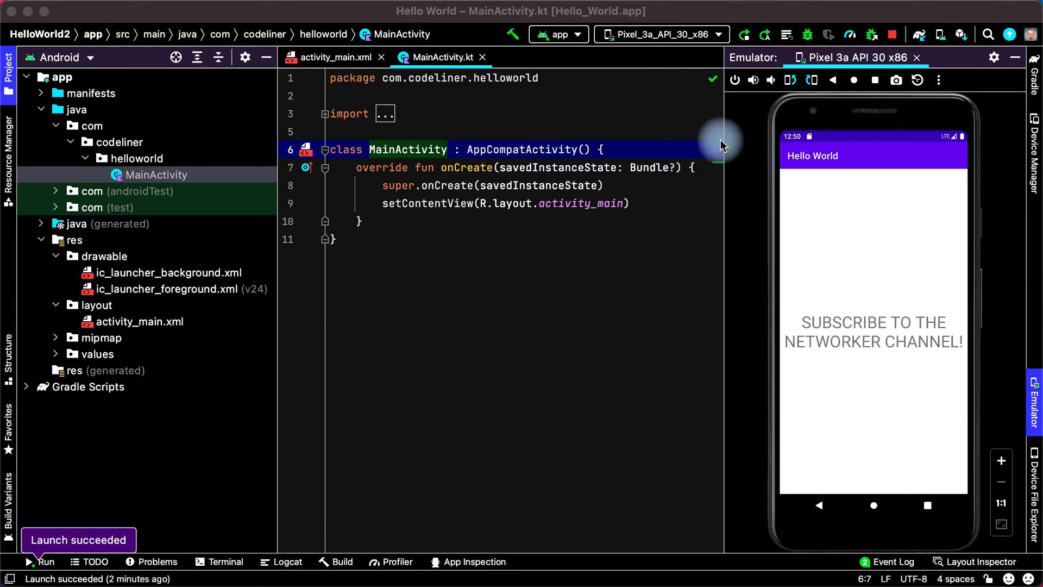
mouse_move(820, 465)
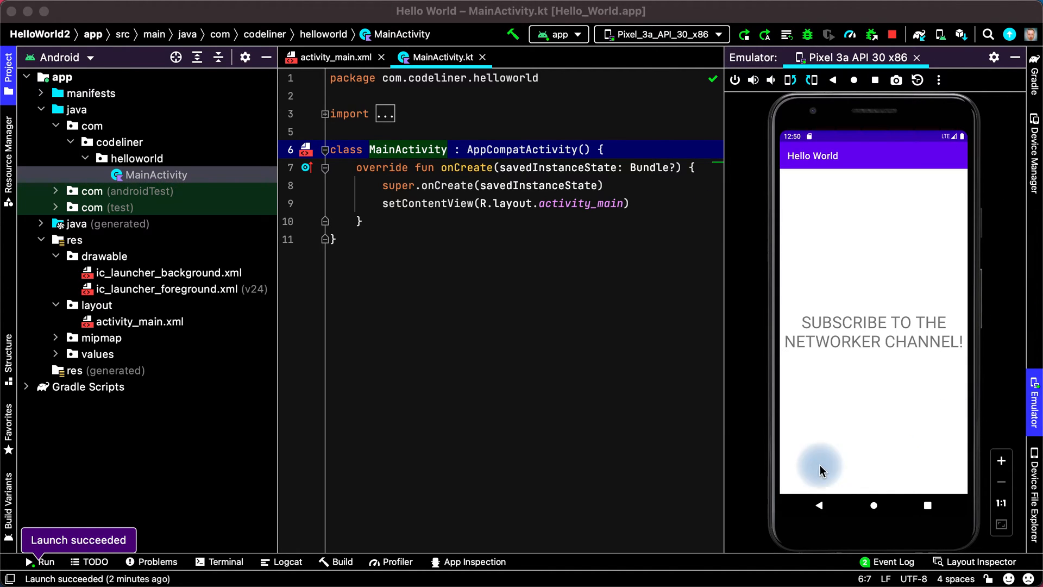
mouse_move(995, 299)
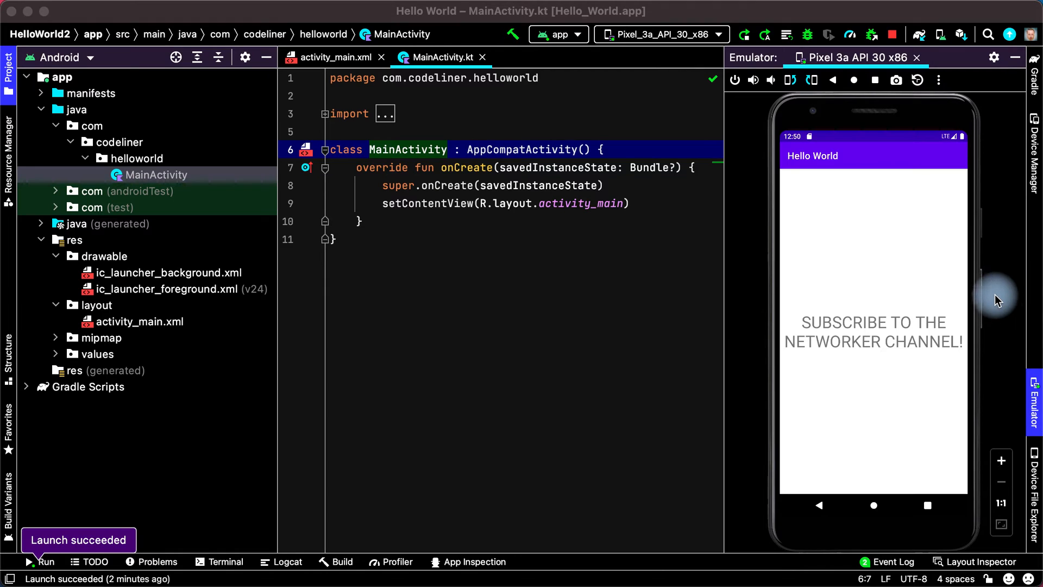
mouse_move(996, 194)
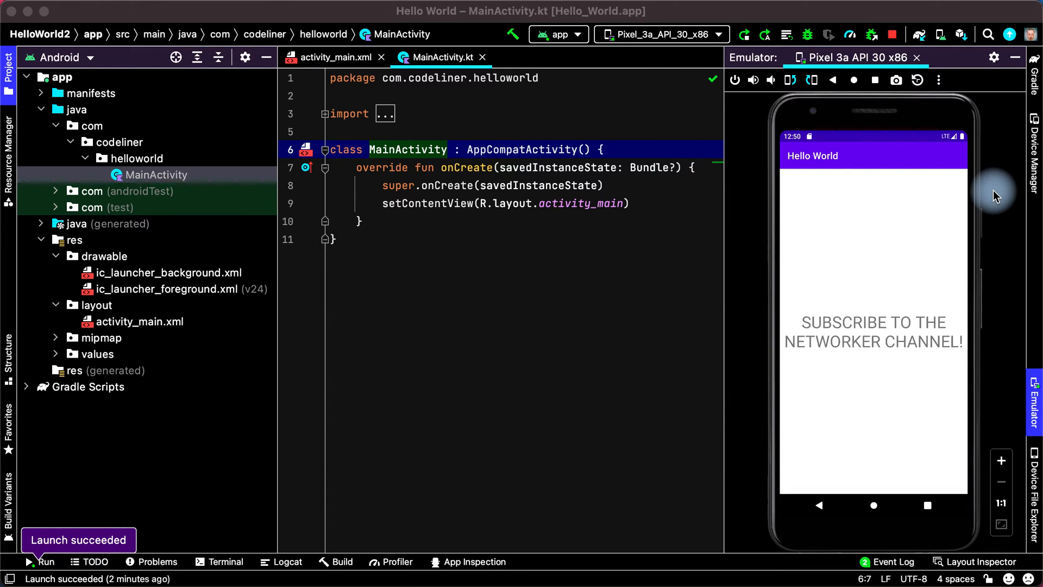
mouse_move(711, 100)
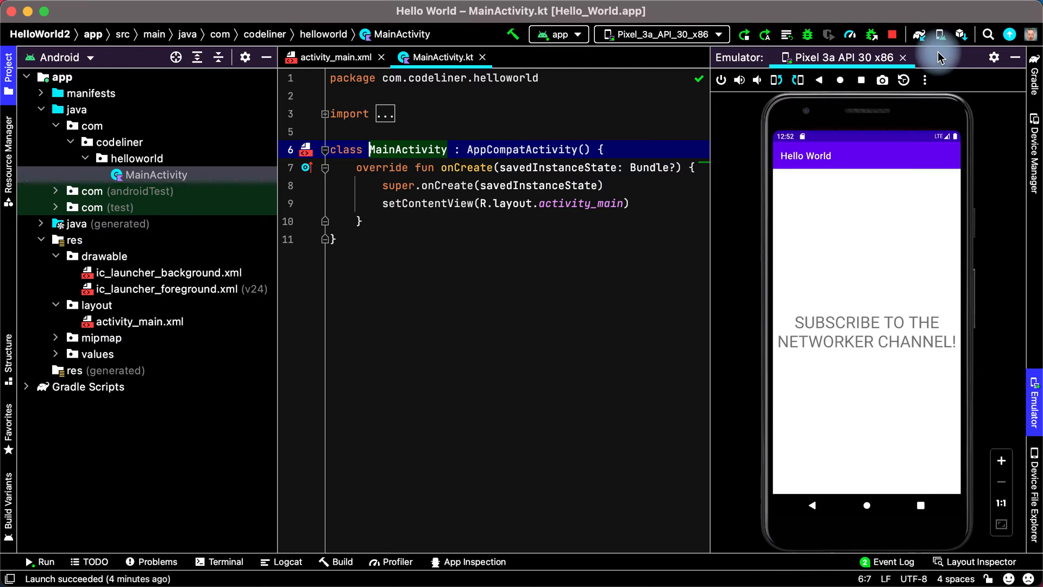
Show the empty physical devices list in Device Manager
left_click(940, 34)
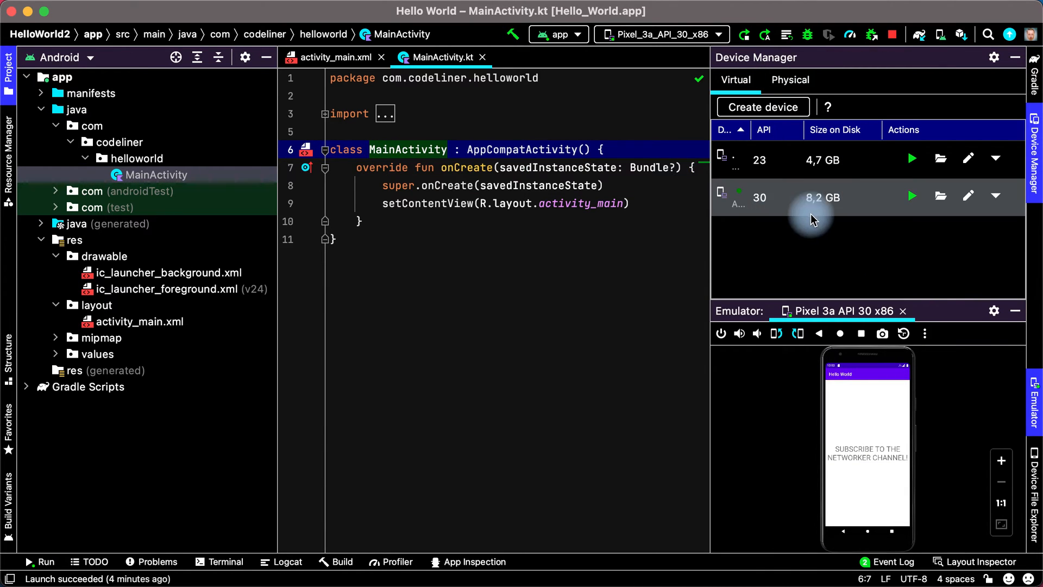
mouse_move(790, 80)
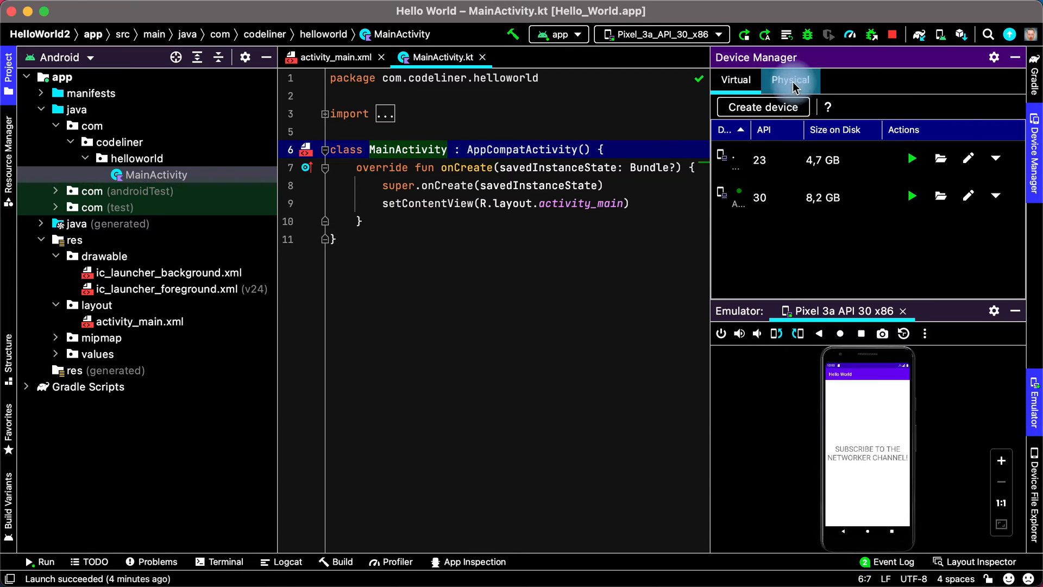
left_click(789, 80)
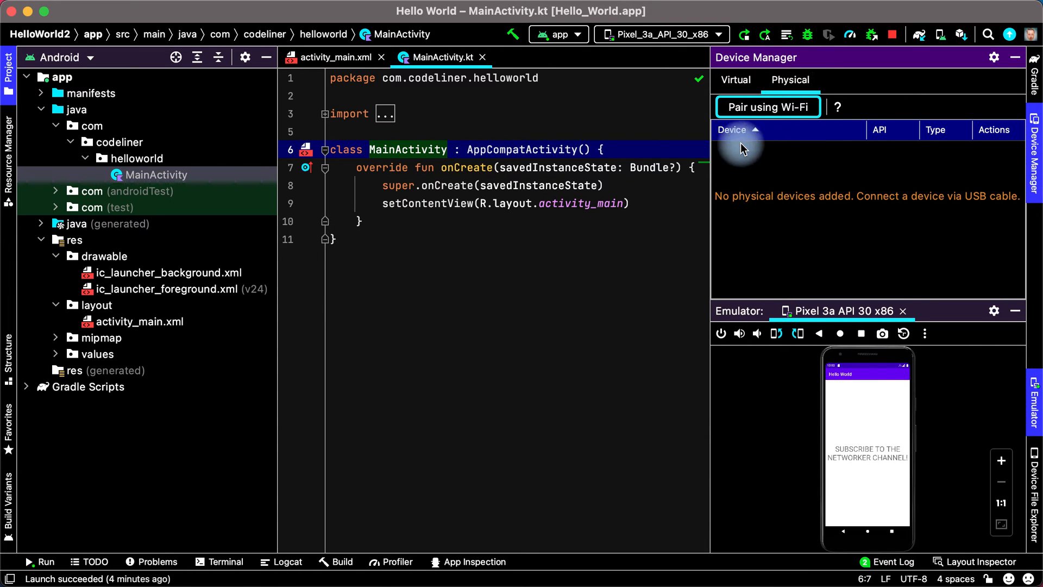
mouse_move(833, 217)
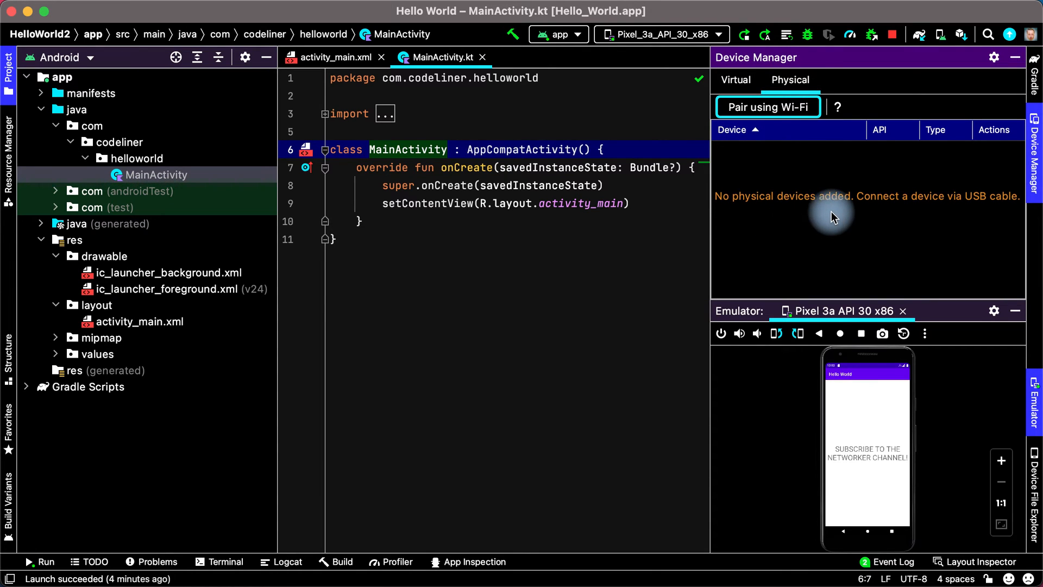
mouse_move(967, 211)
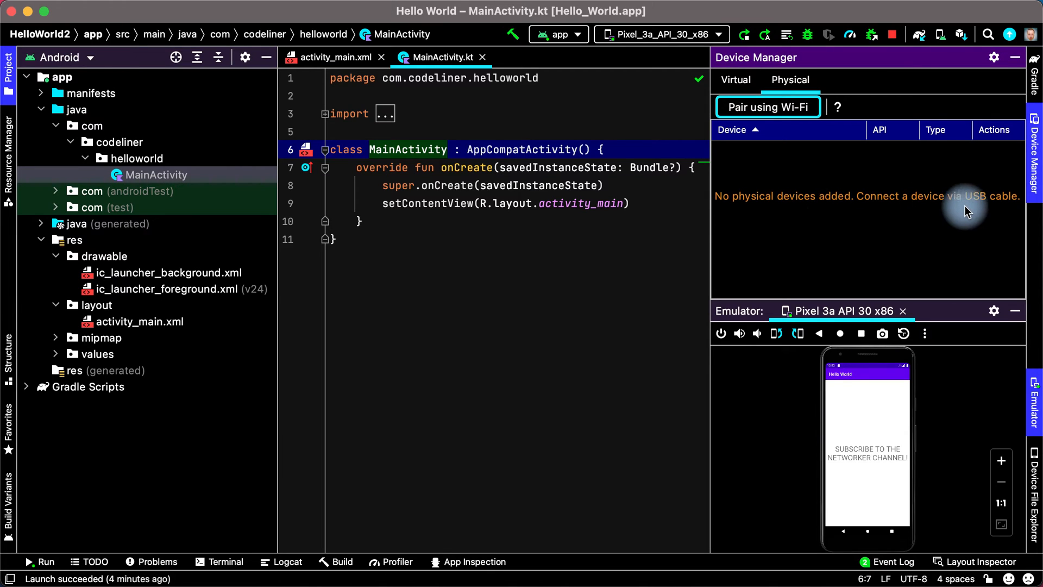
mouse_move(741, 148)
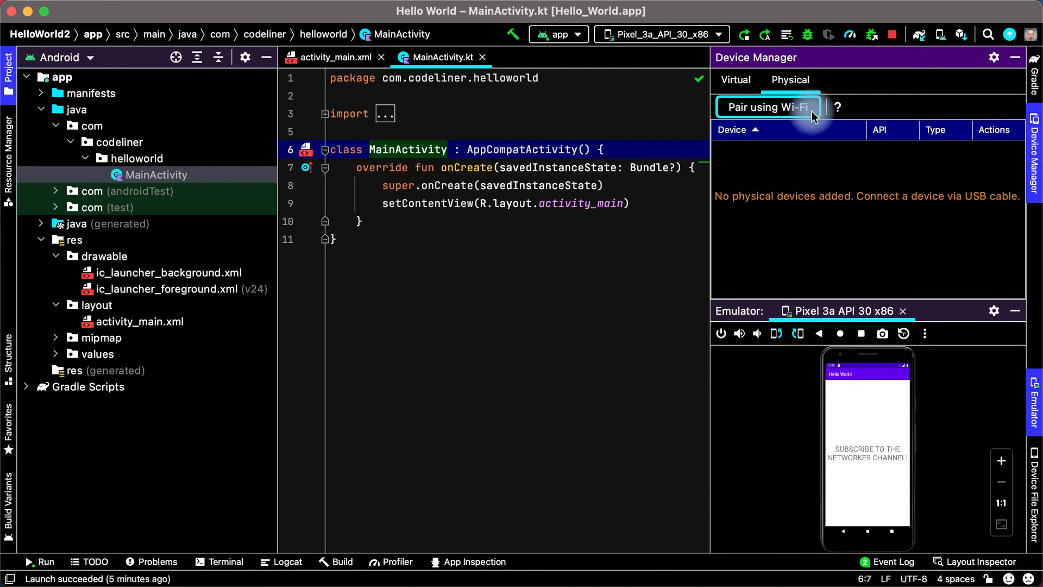
mouse_move(906, 214)
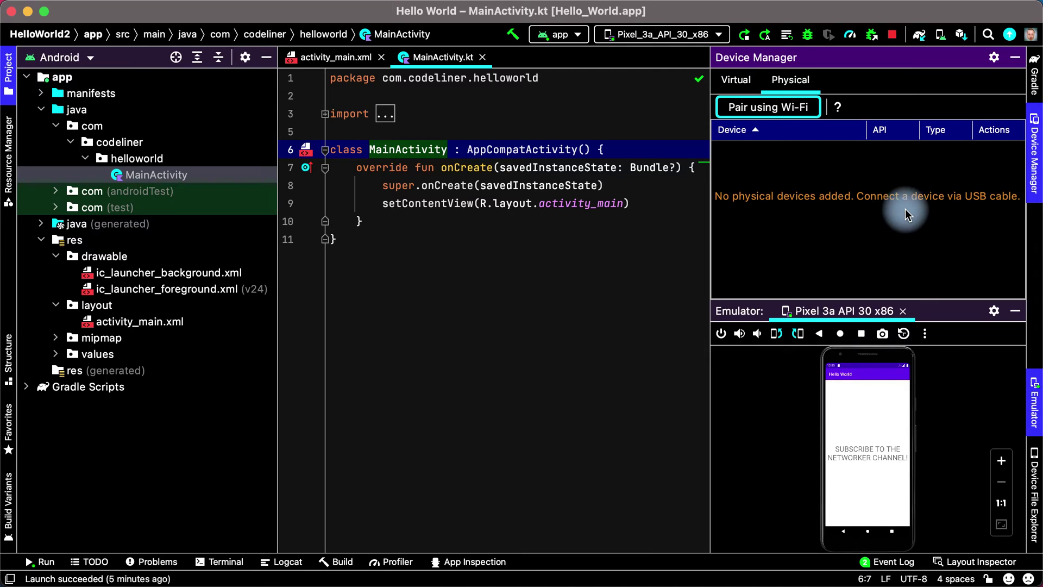
mouse_move(977, 210)
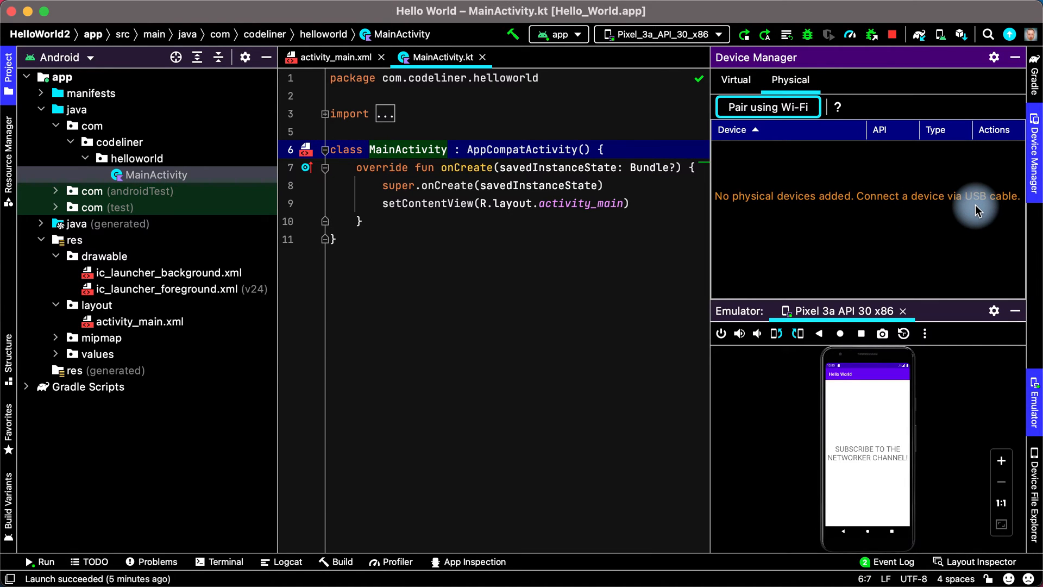
mouse_move(897, 213)
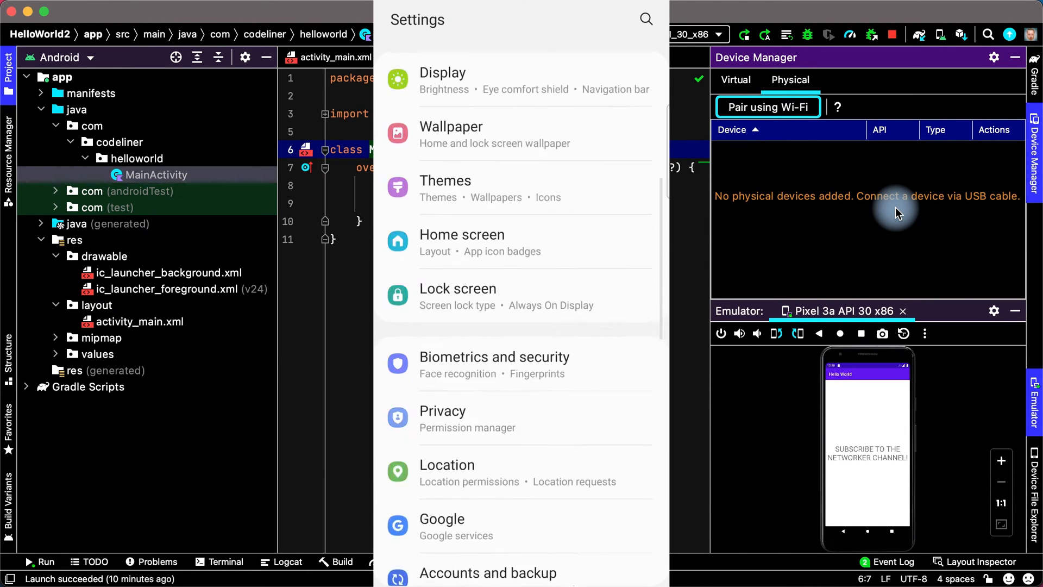
Reach Software information under About phone in the phone's Settings
scroll("down", 3)
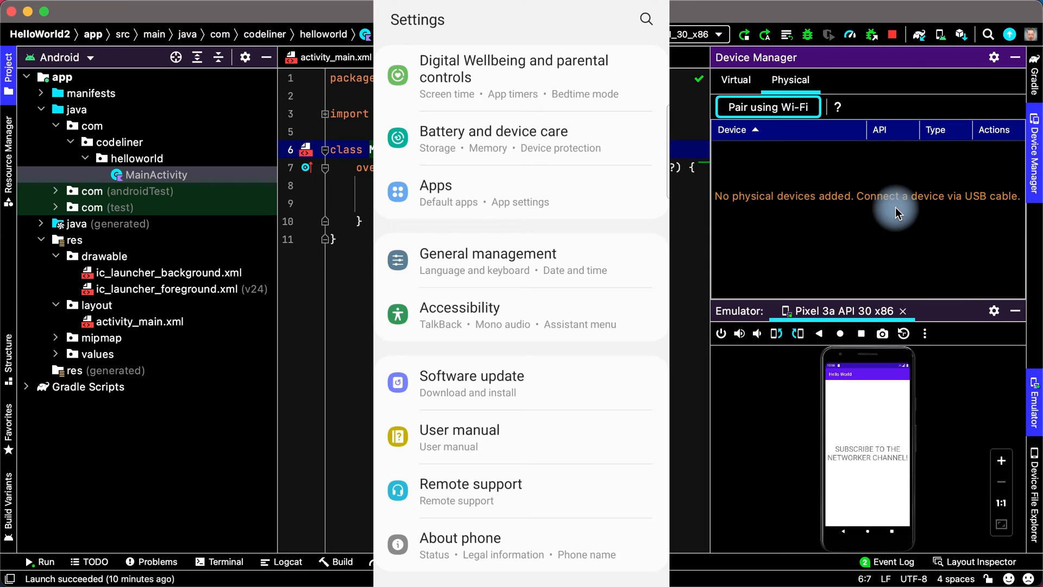
left_click(460, 537)
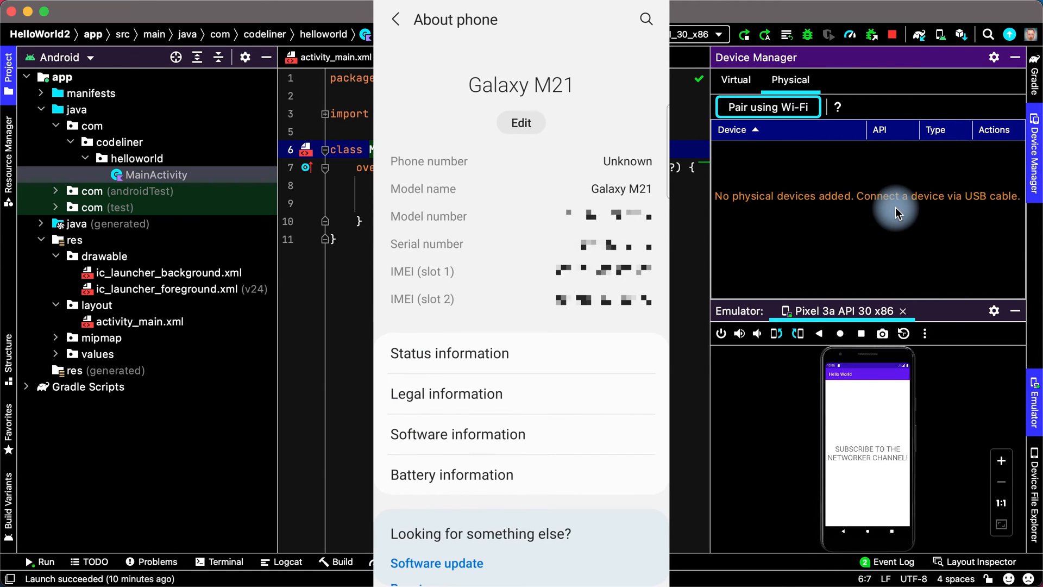
left_click(458, 433)
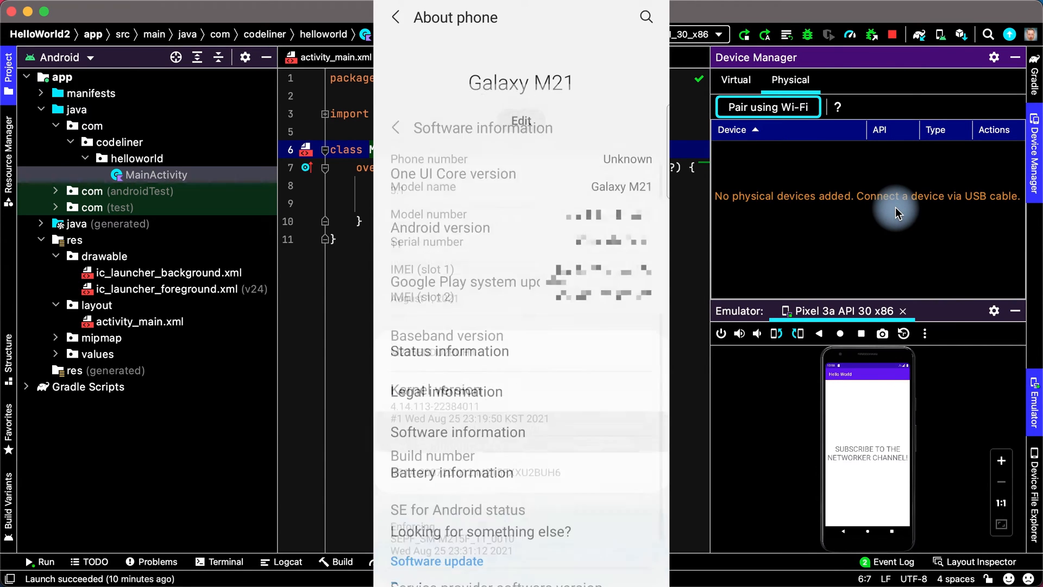
left_click(457, 432)
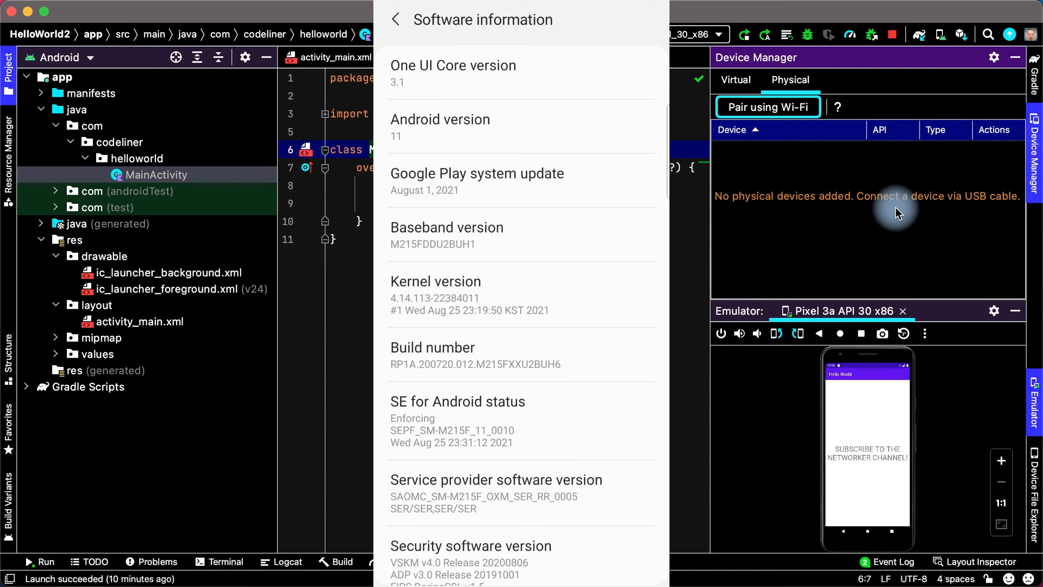
Tap Build number repeatedly to unlock developer mode and return to the main Settings list
left_click(432, 355)
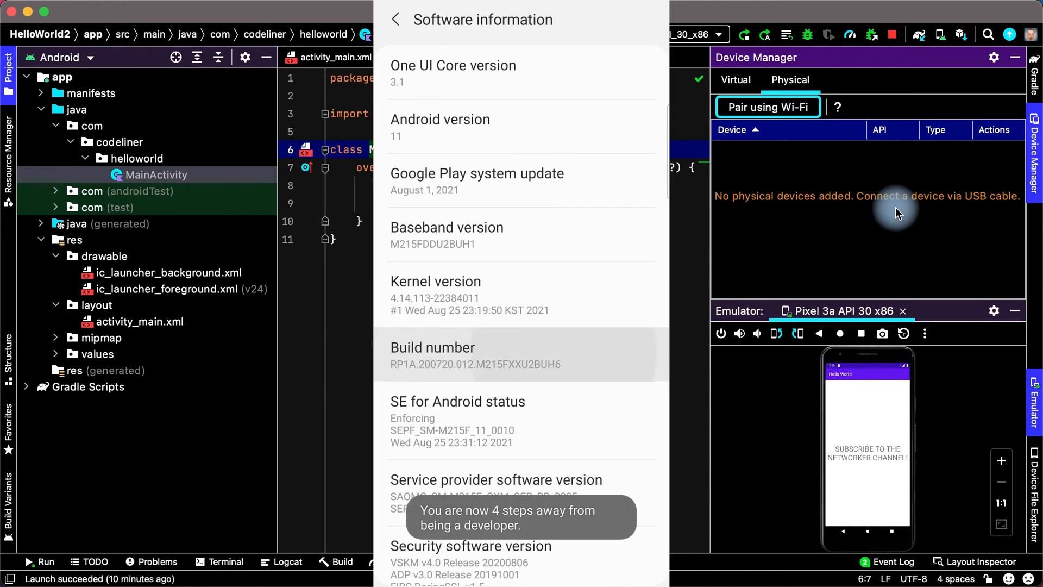
left_click(474, 354)
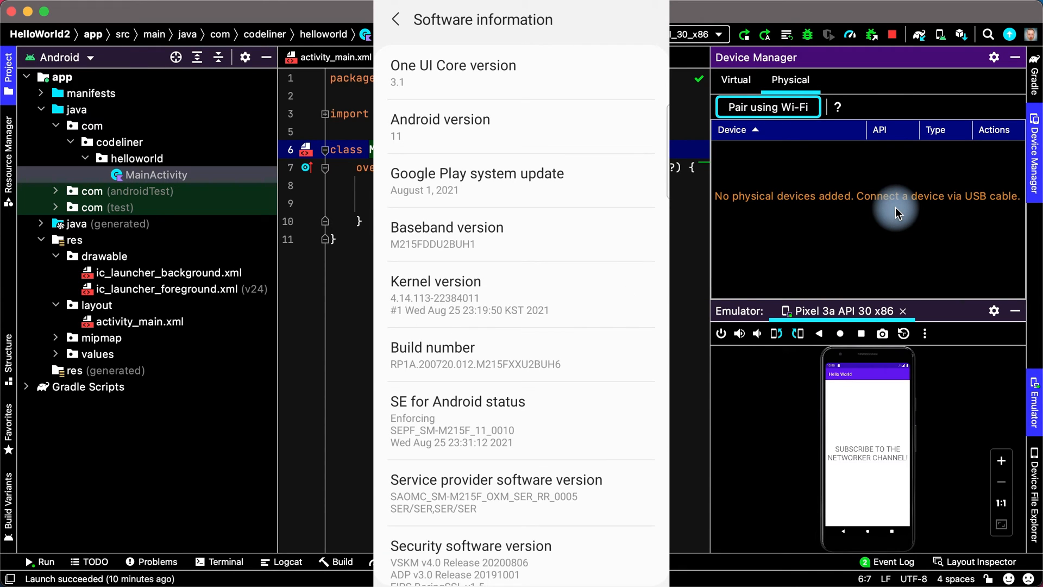
left_click(395, 19)
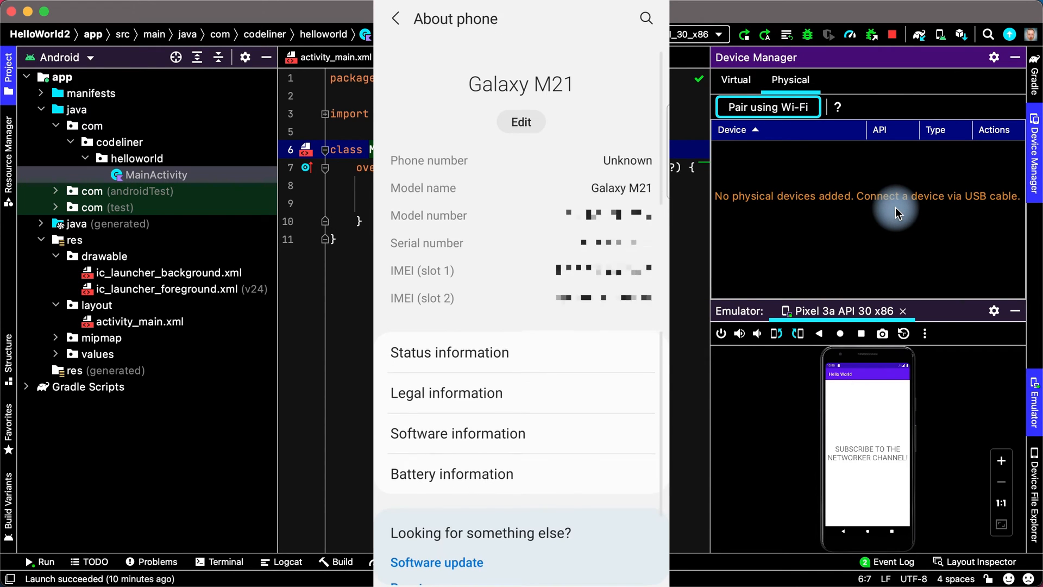
left_click(395, 18)
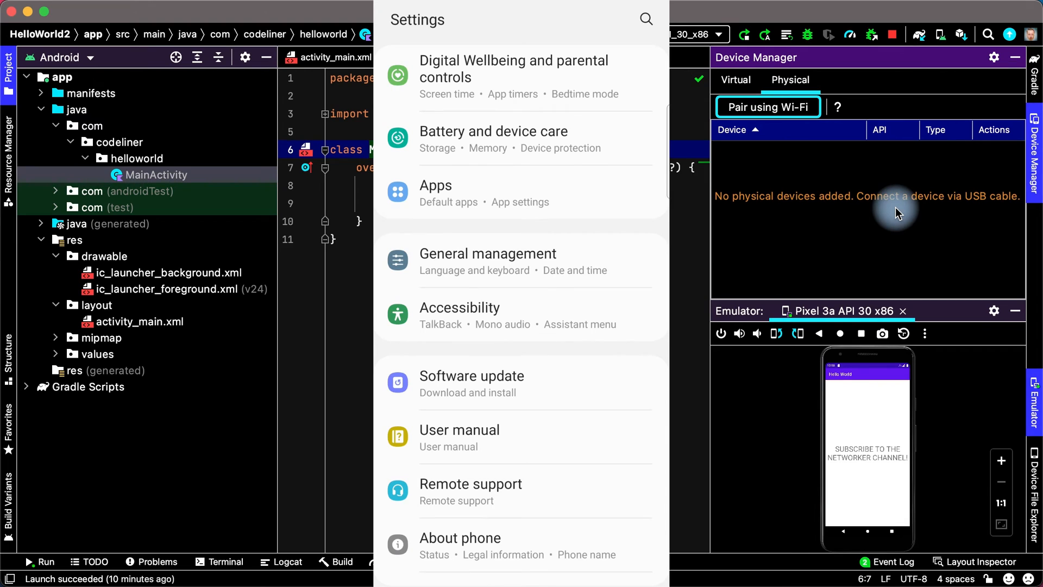
Find Developer options by searching 'de' and scroll to its Debugging section
scroll("down", 3)
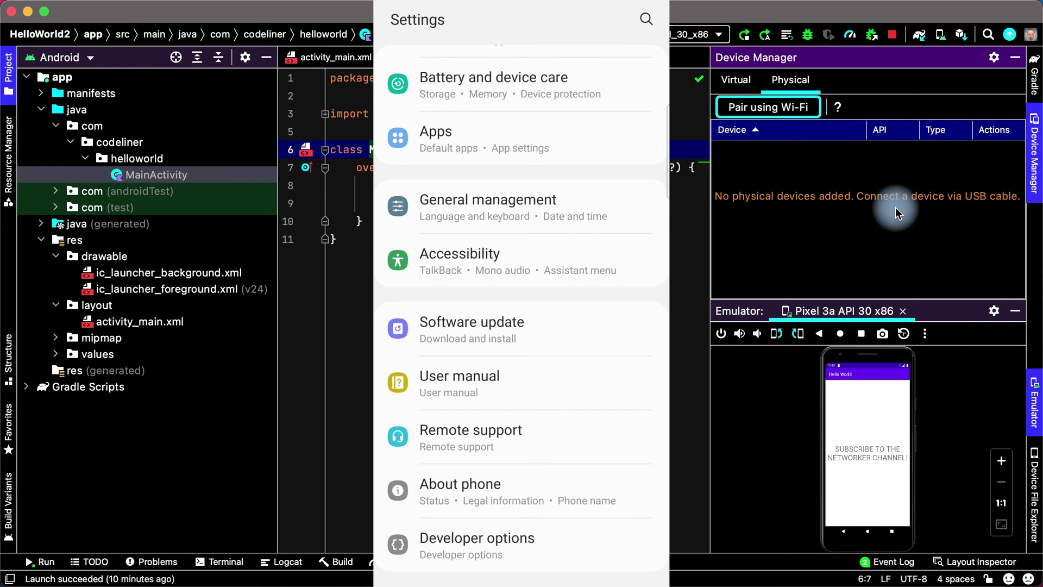
left_click(645, 18)
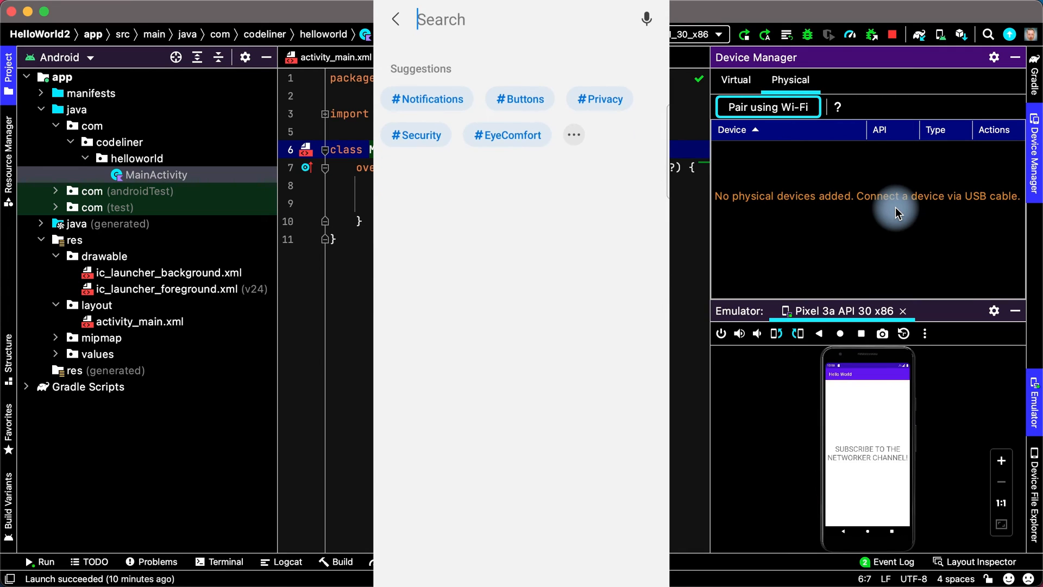
type("de")
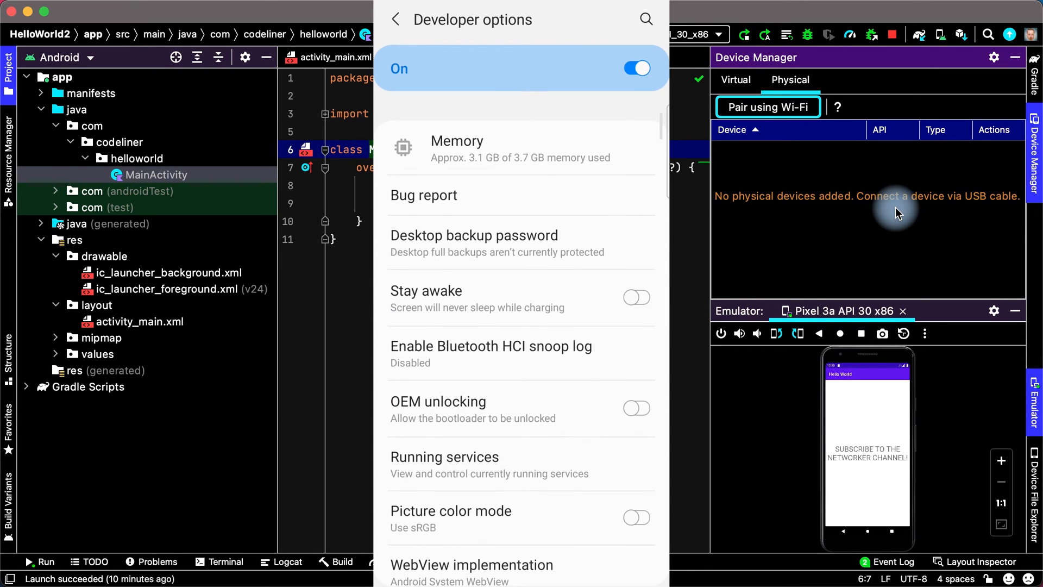
scroll("down", 3)
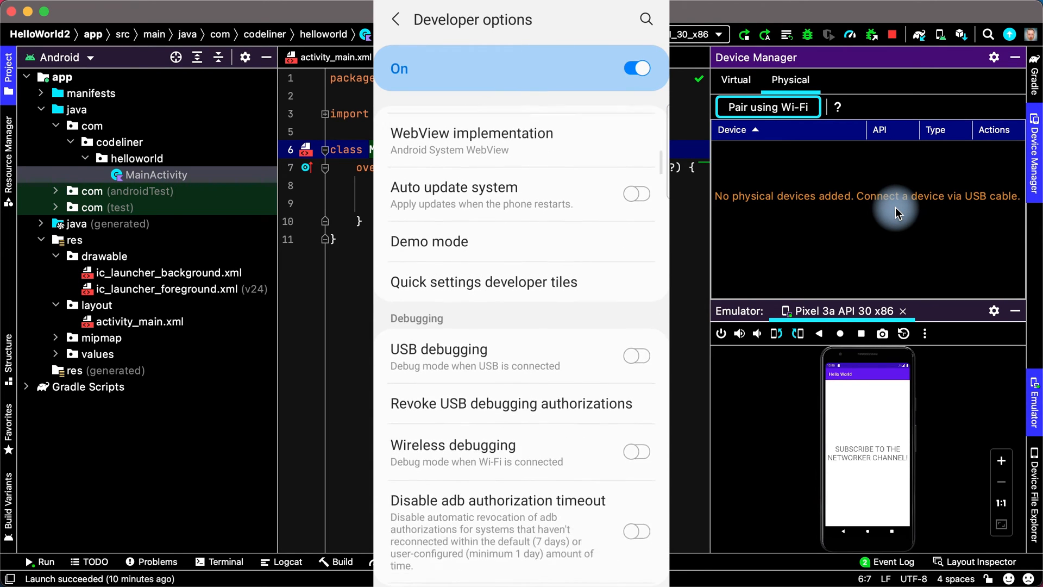
scroll("down", 3)
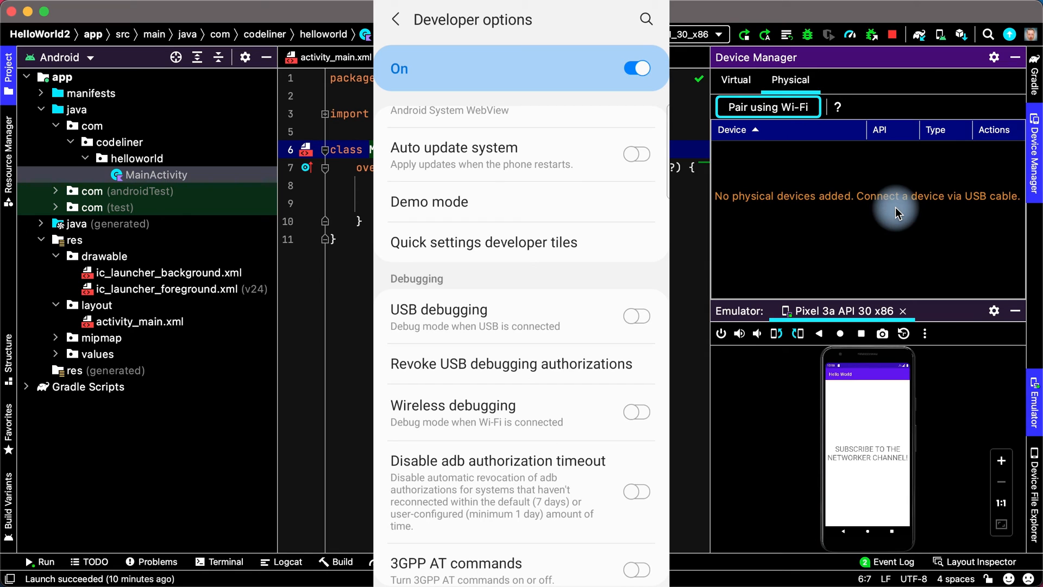
Switch USB debugging on and confirm the warning
left_click(635, 316)
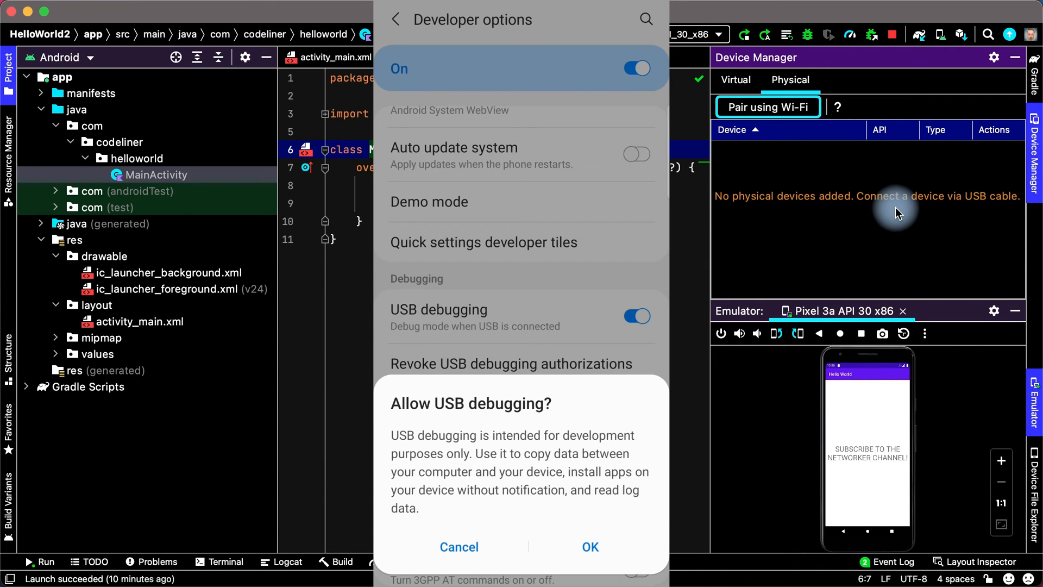
left_click(589, 546)
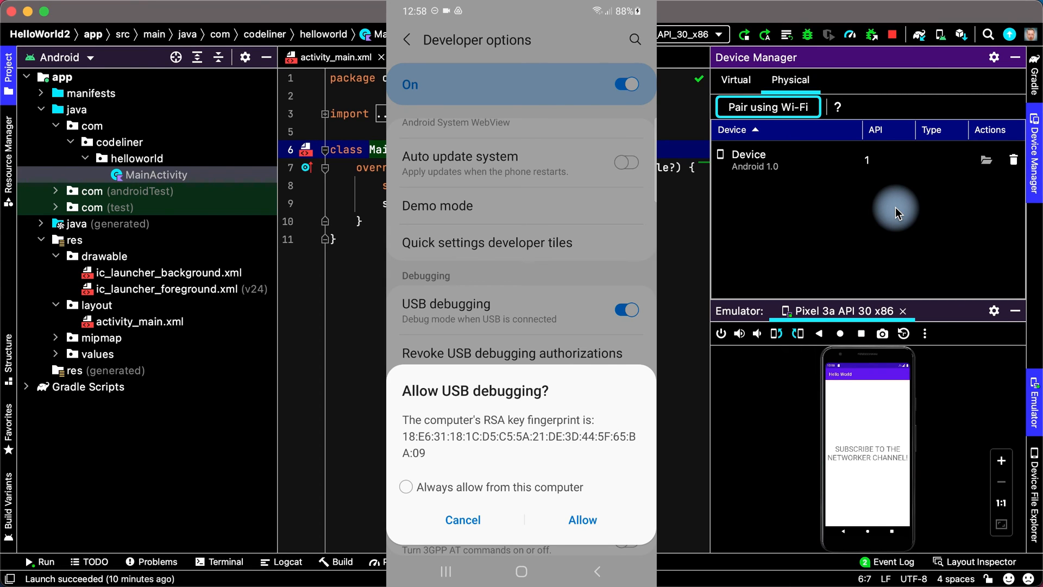
Allow this computer on the RSA fingerprint prompt without always trusting it
left_click(405, 486)
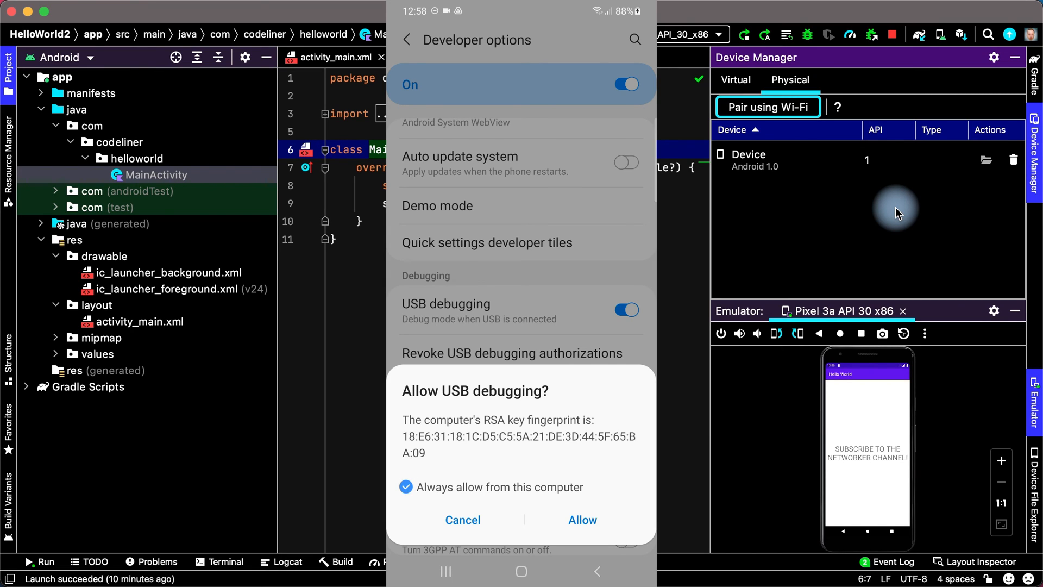
left_click(406, 486)
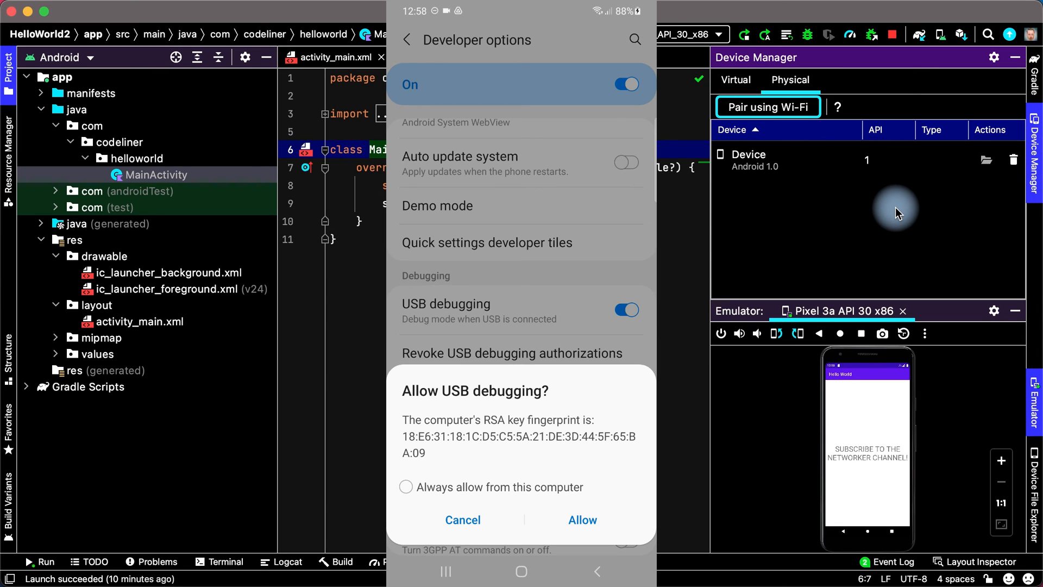
left_click(580, 519)
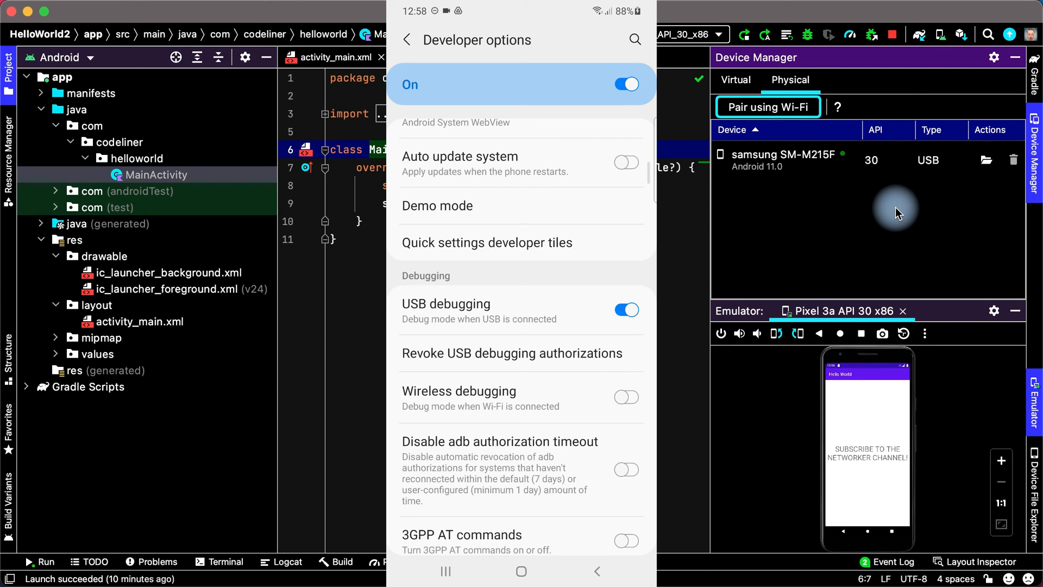
mouse_move(745, 187)
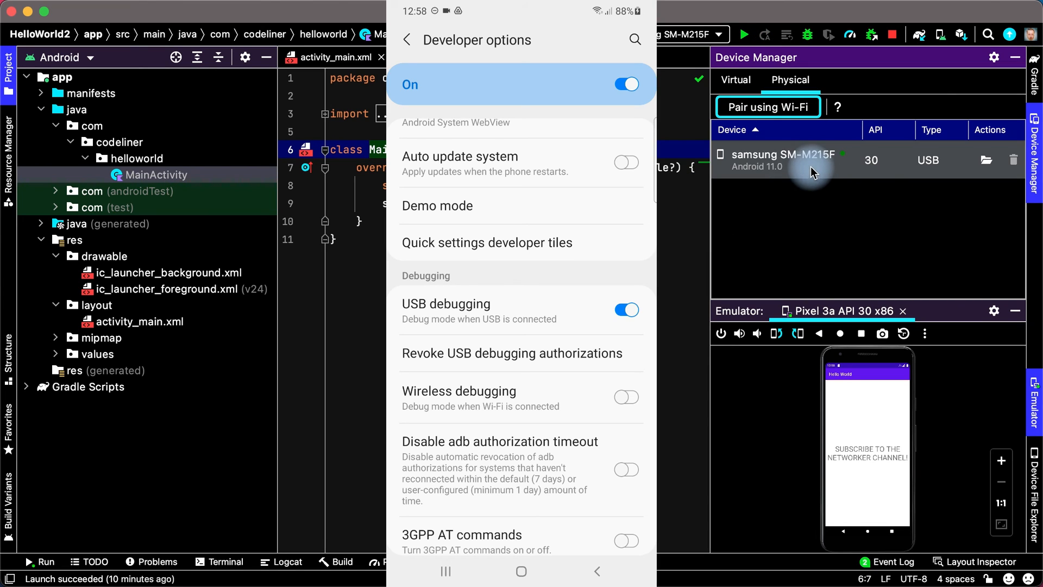
mouse_move(781, 168)
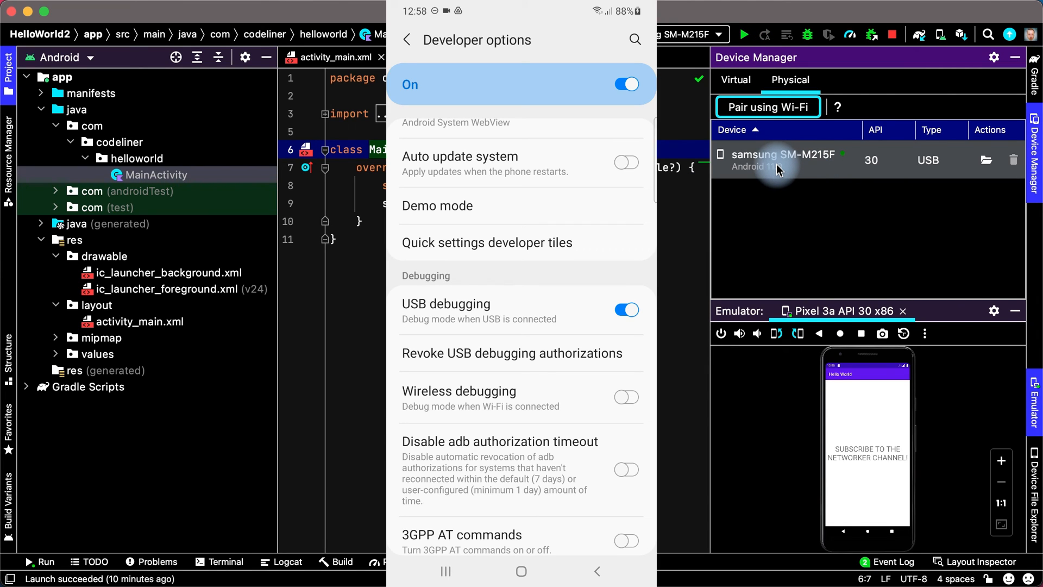
Select the samsung SM-M215F (API 30) row as the run target
left_click(785, 160)
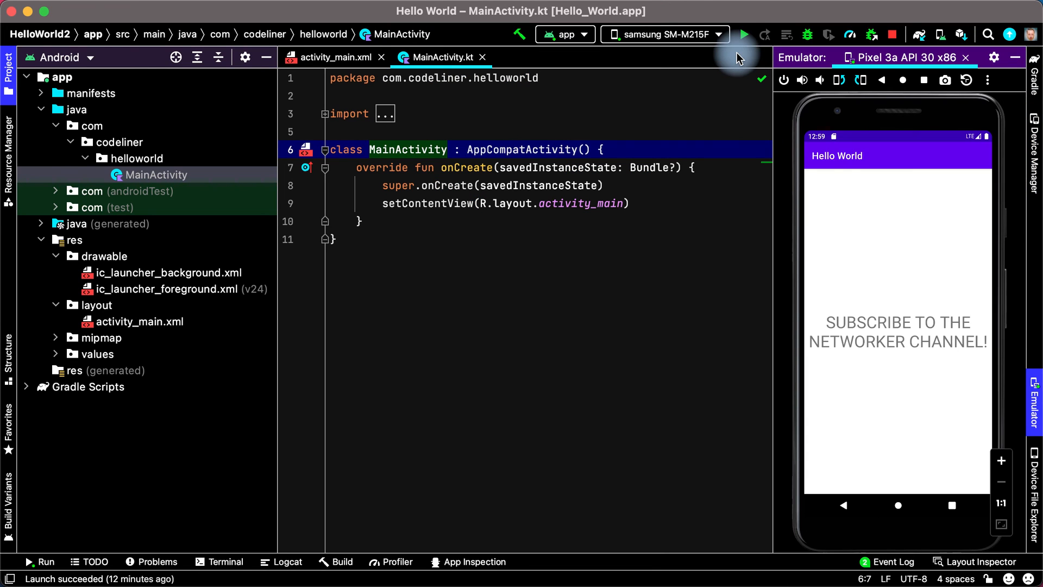
mouse_move(743, 35)
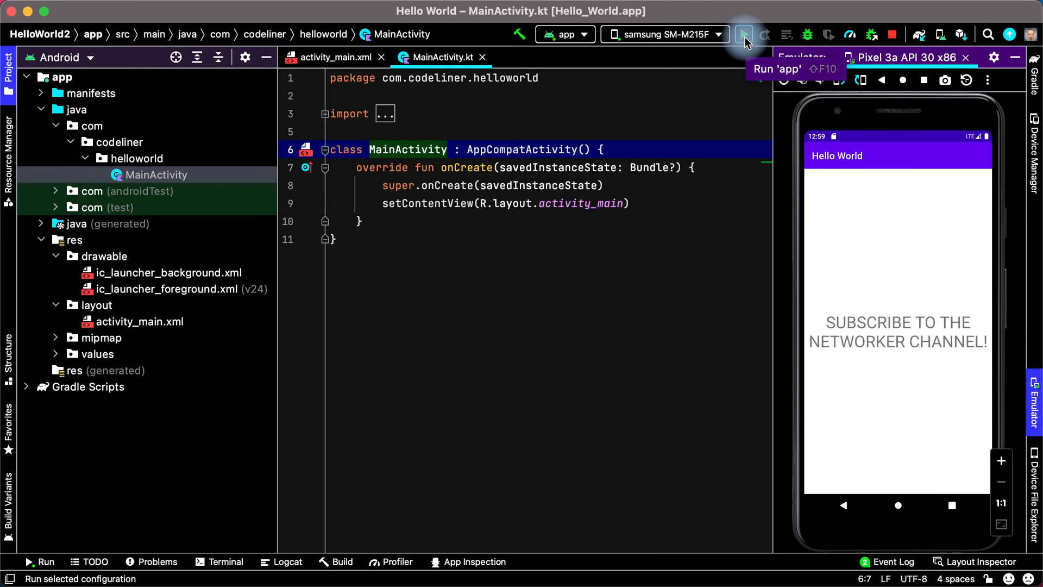